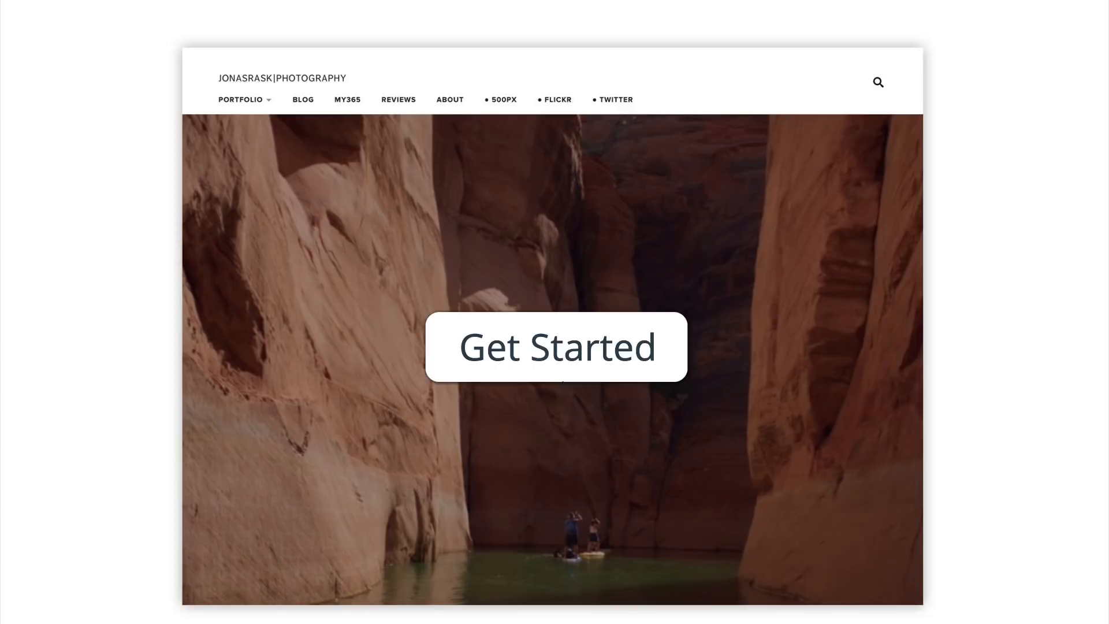
Step: Start the intro with Get Started and view the in:focus photography site
{"action": "left_click", "coordinate": [555, 347]}
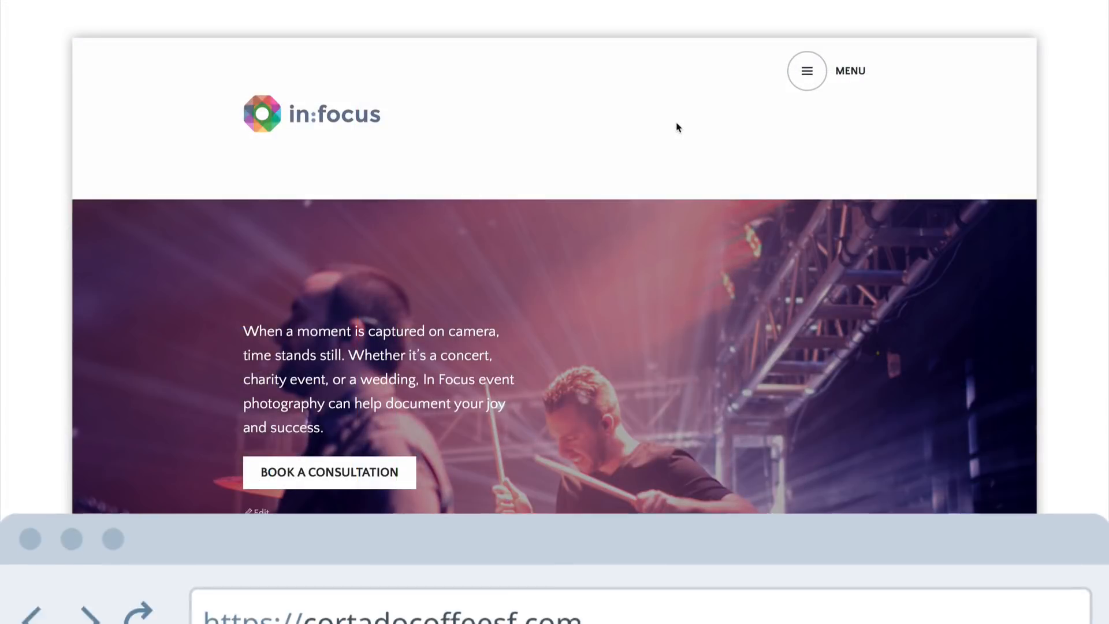
{"action": "type", "text": "https://leahrand."}
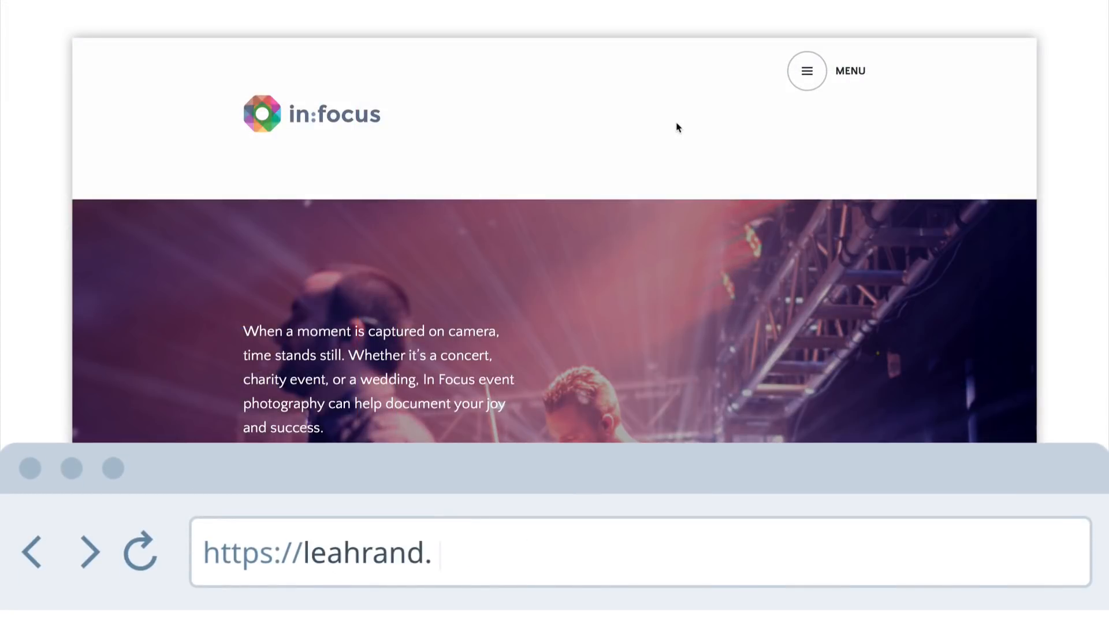
{"action": "type", "text": "com"}
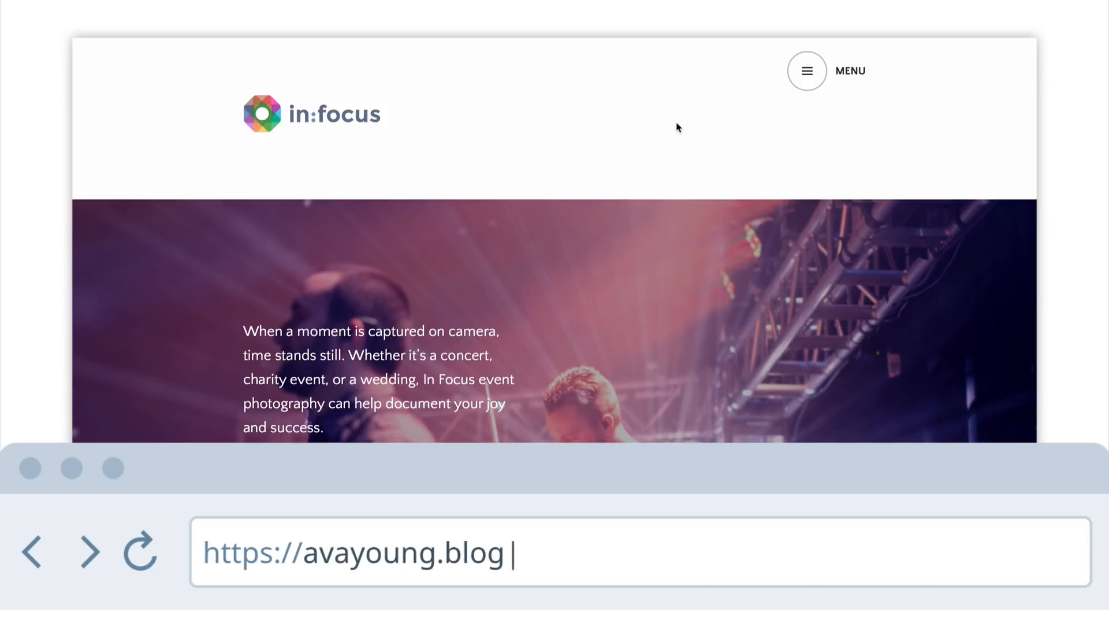
{"action": "scroll", "scroll_direction": "down", "scroll_amount": 3}
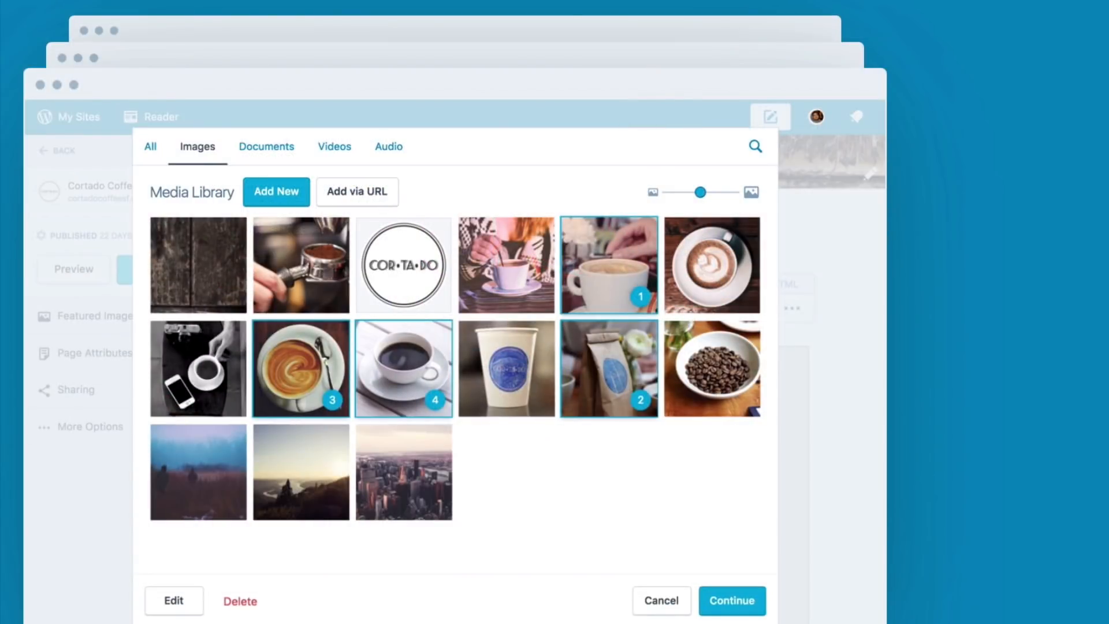
Step: Continue from the Media Library to the blog with the Jetpack post
{"action": "left_click", "coordinate": [730, 601]}
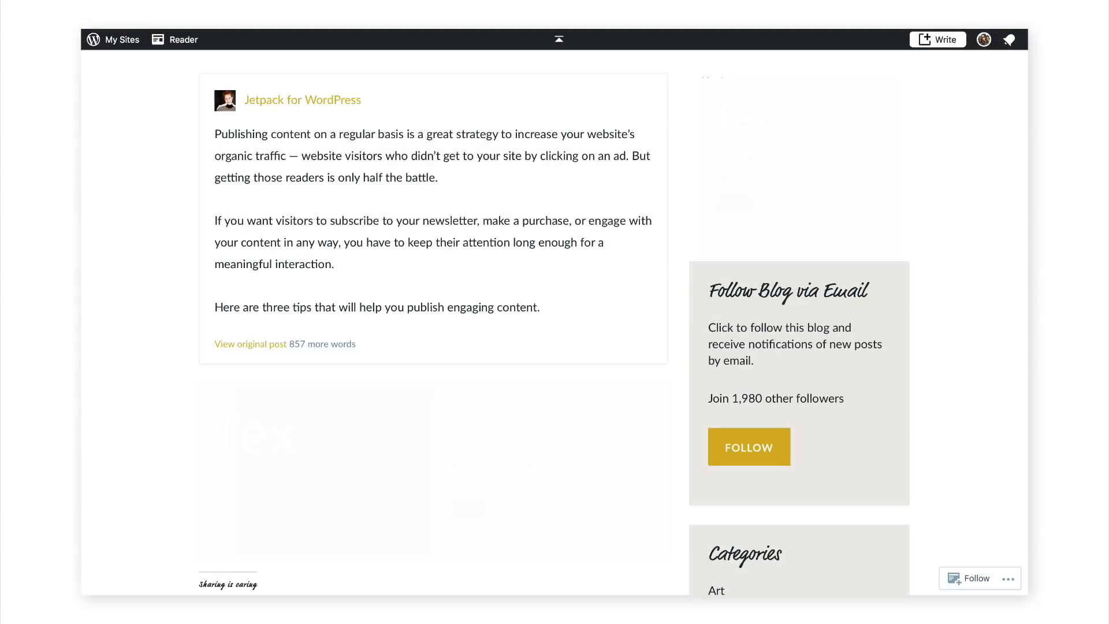
Step: Scroll down to the showcase of Marquee, Orvis, Periodical and other themes
{"action": "scroll", "scroll_direction": "down", "scroll_amount": 3}
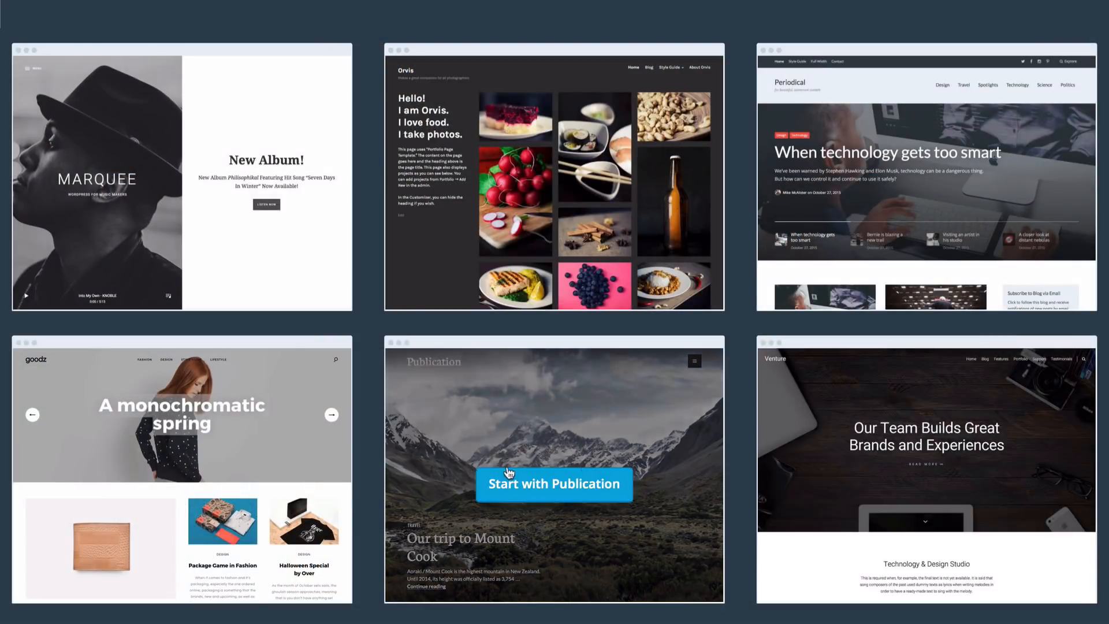
Step: Scroll through plan tiers and Plugins, then view the Leah in Focus settings
{"action": "scroll", "scroll_direction": "down", "scroll_amount": 3}
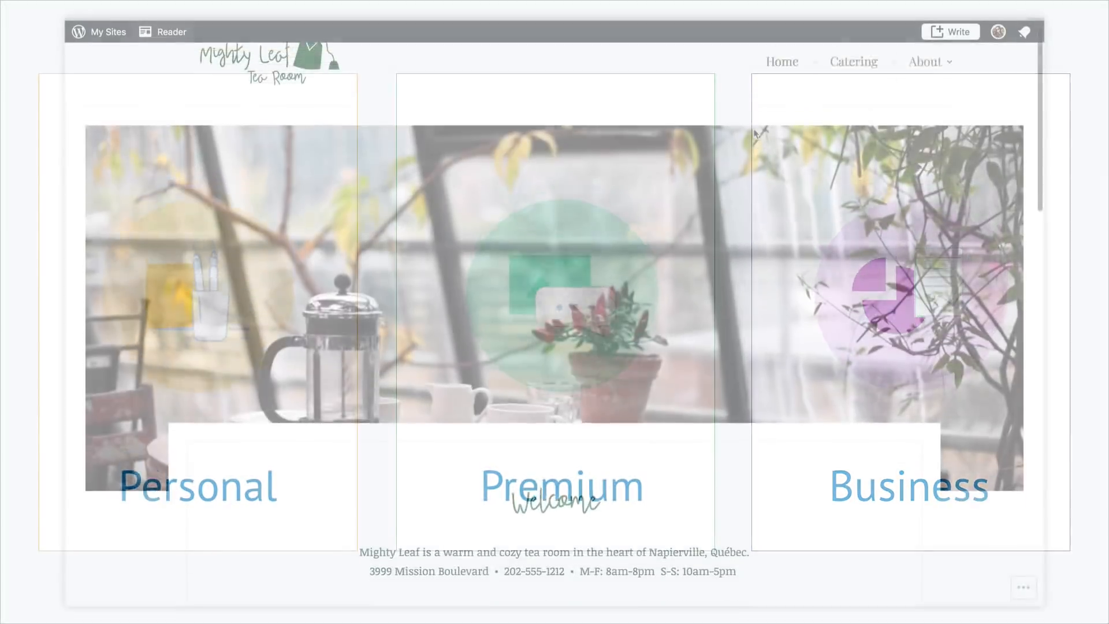
{"action": "scroll", "scroll_direction": "down", "scroll_amount": 3}
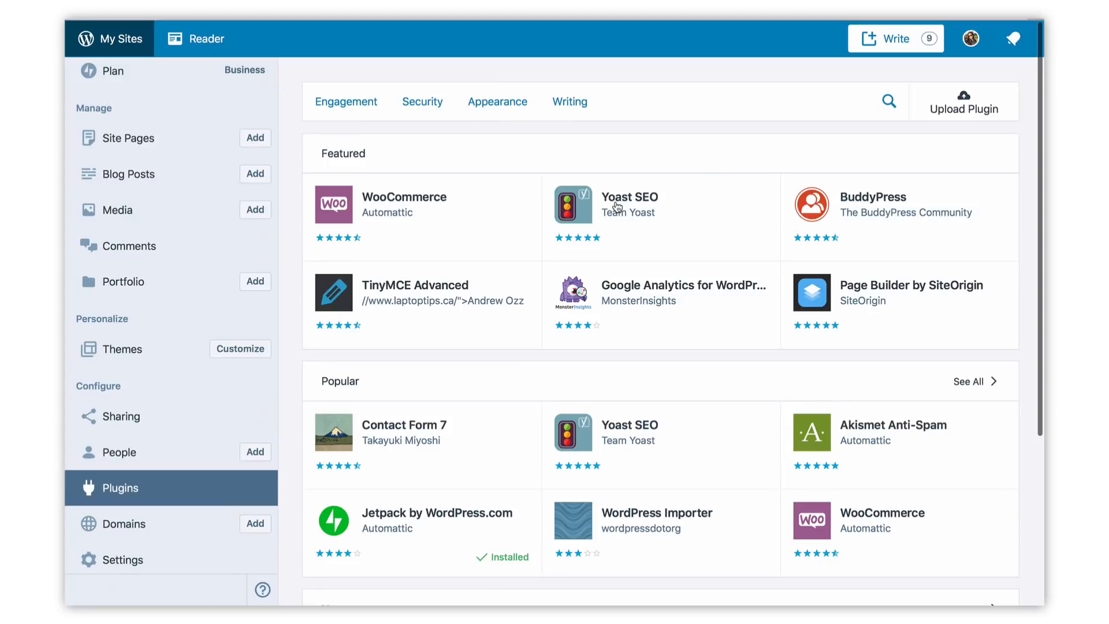
{"action": "mouse_move", "coordinate": [657, 401]}
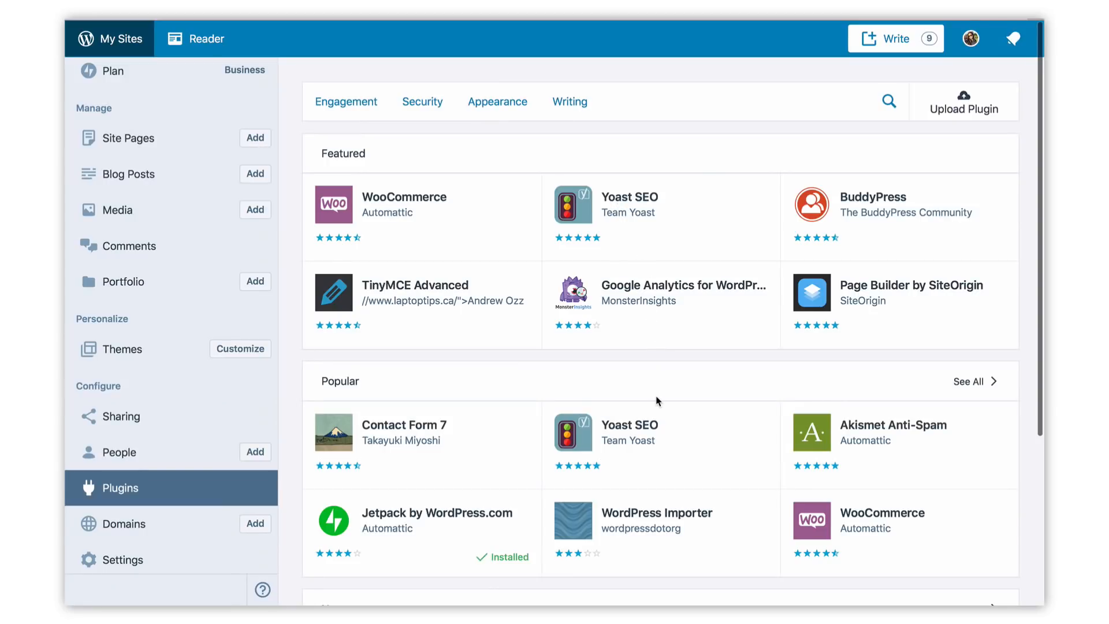
{"action": "left_click", "coordinate": [121, 558]}
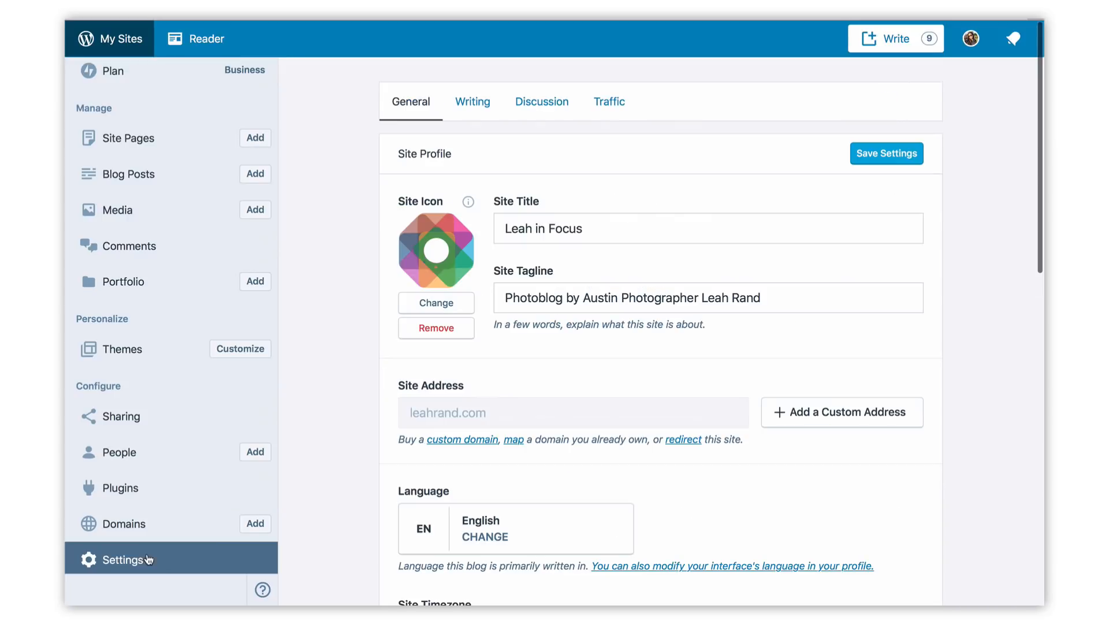
Step: Review Traffic settings down to Page Title Structure, then go to the Plan page
{"action": "left_click", "coordinate": [608, 101]}
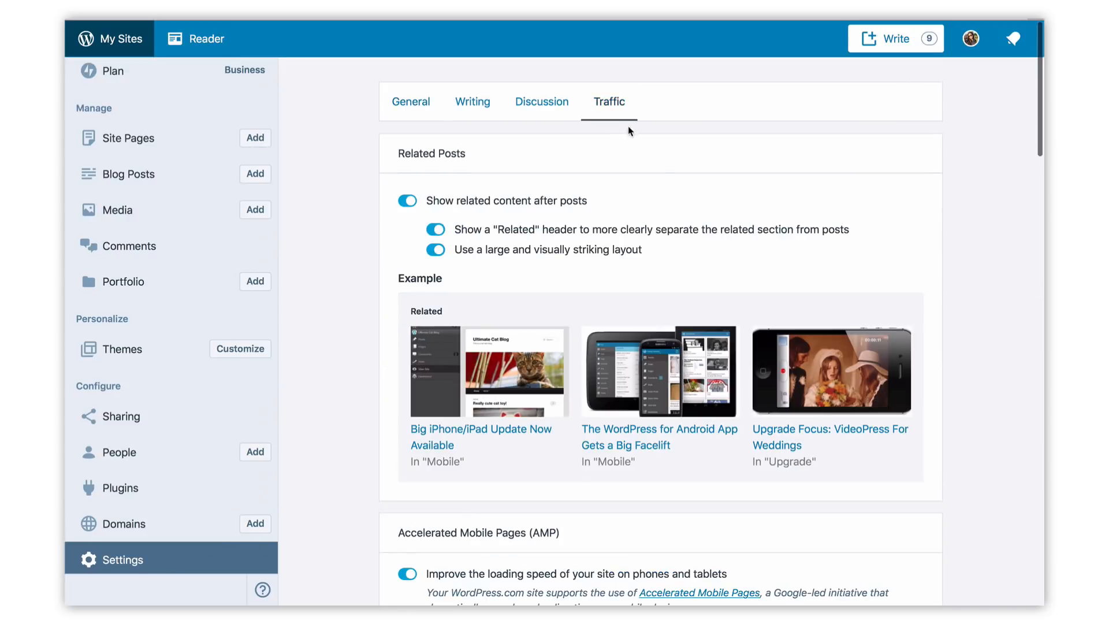
{"action": "scroll", "scroll_direction": "down", "scroll_amount": 3}
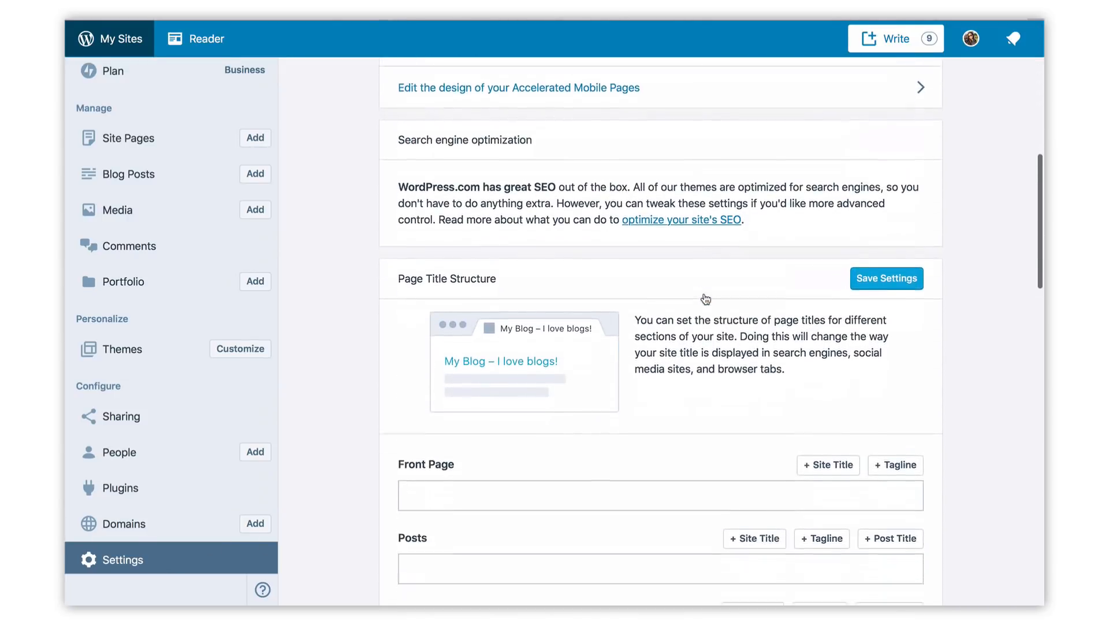
{"action": "left_click", "coordinate": [122, 348]}
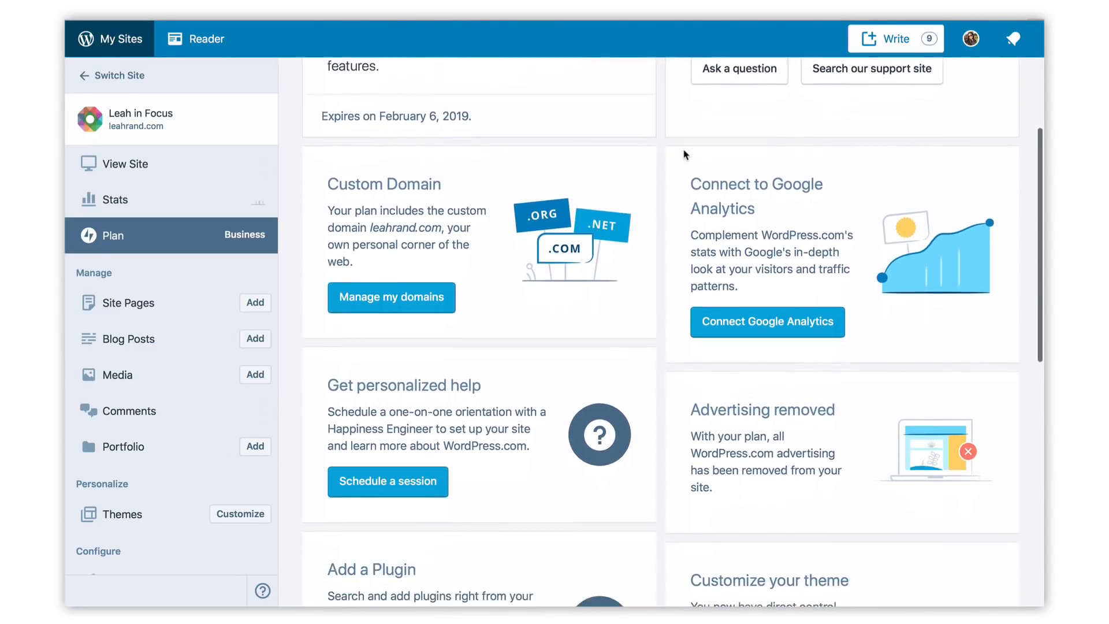
Step: Browse Business plan features, return to My Plan, and ask support a question
{"action": "scroll", "scroll_direction": "down", "scroll_amount": 3}
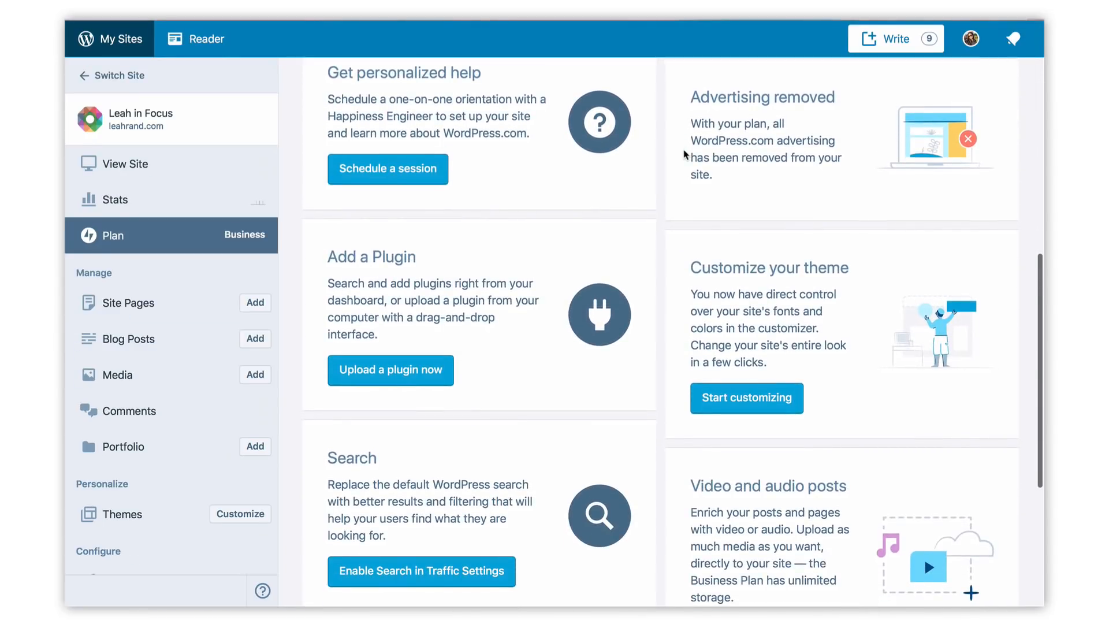
{"action": "left_click", "coordinate": [387, 168]}
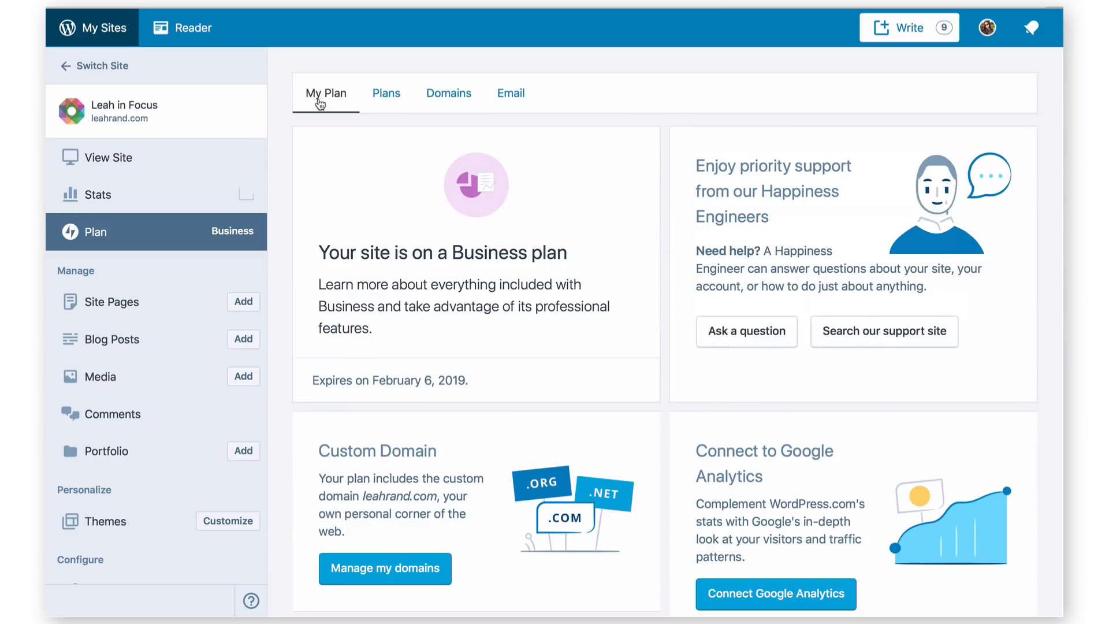
{"action": "mouse_move", "coordinate": [650, 274]}
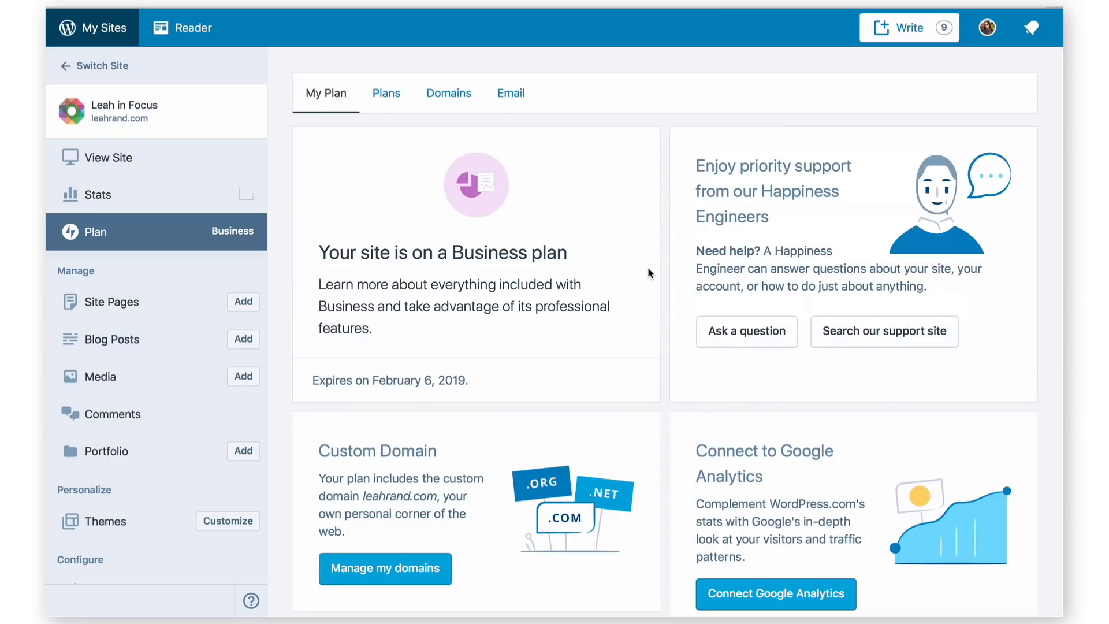
{"action": "left_click", "coordinate": [987, 27]}
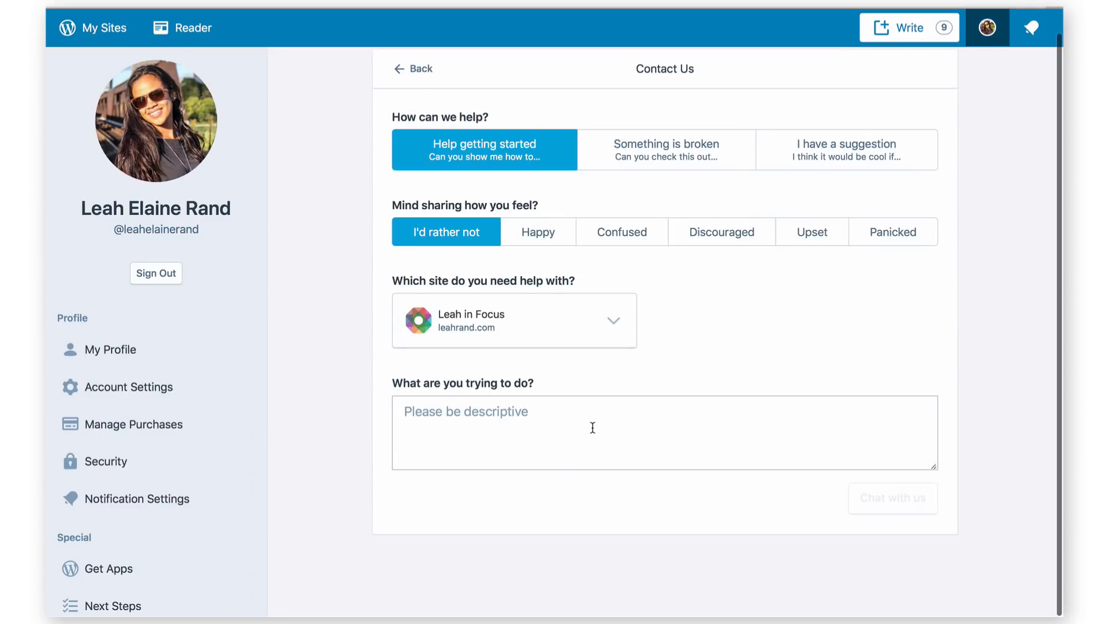